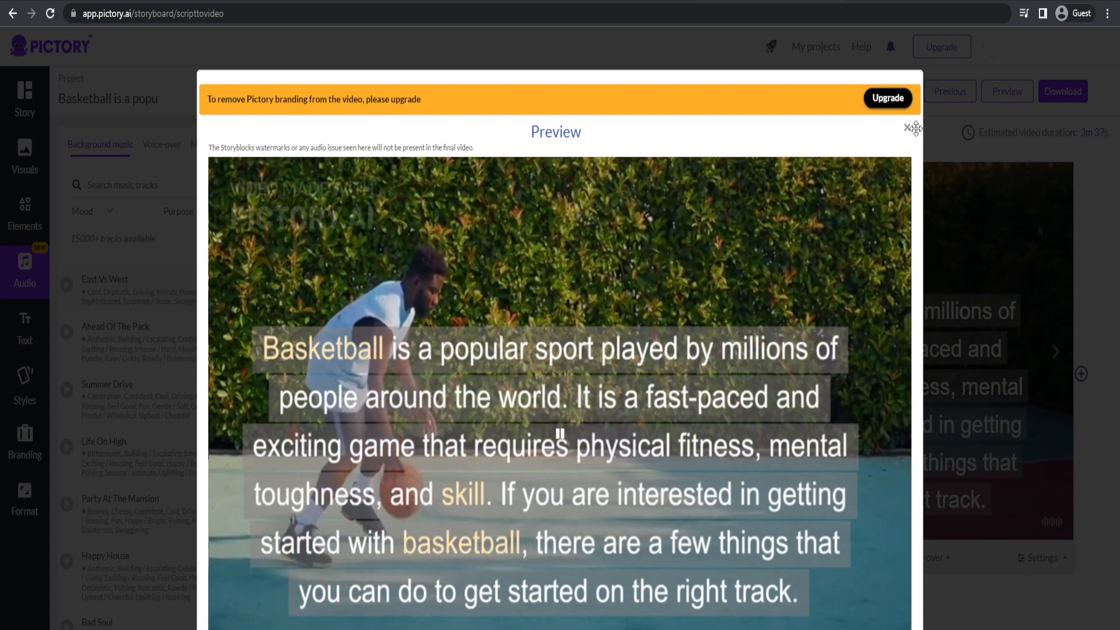
# - Close the preview, review the intro and scene logo branding options, then show format settings
pyautogui.click(913, 128)
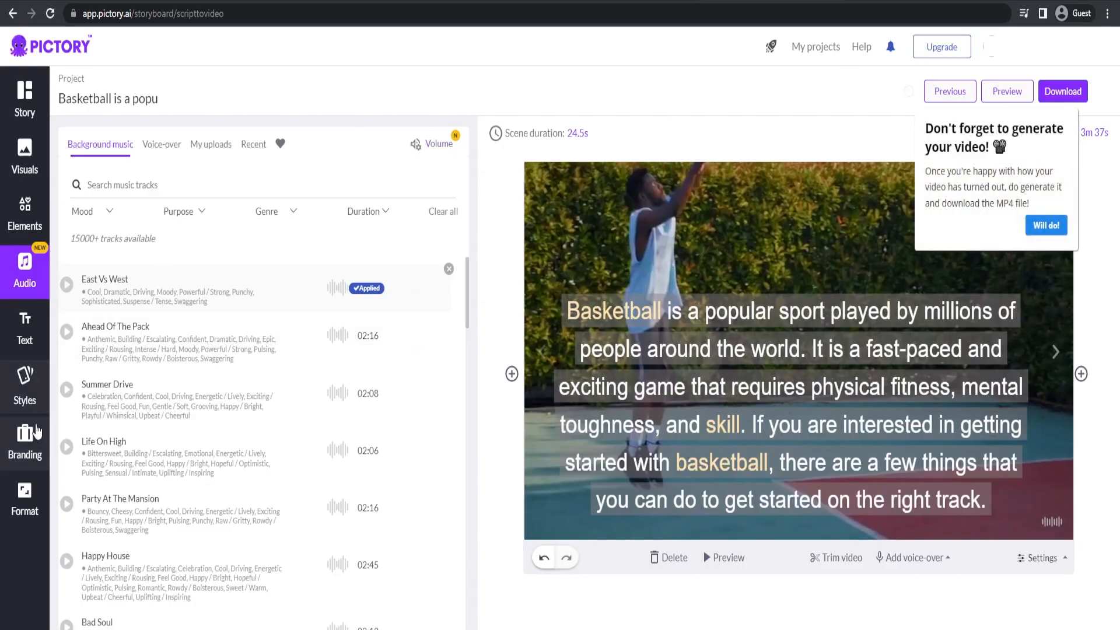
pyautogui.click(24, 443)
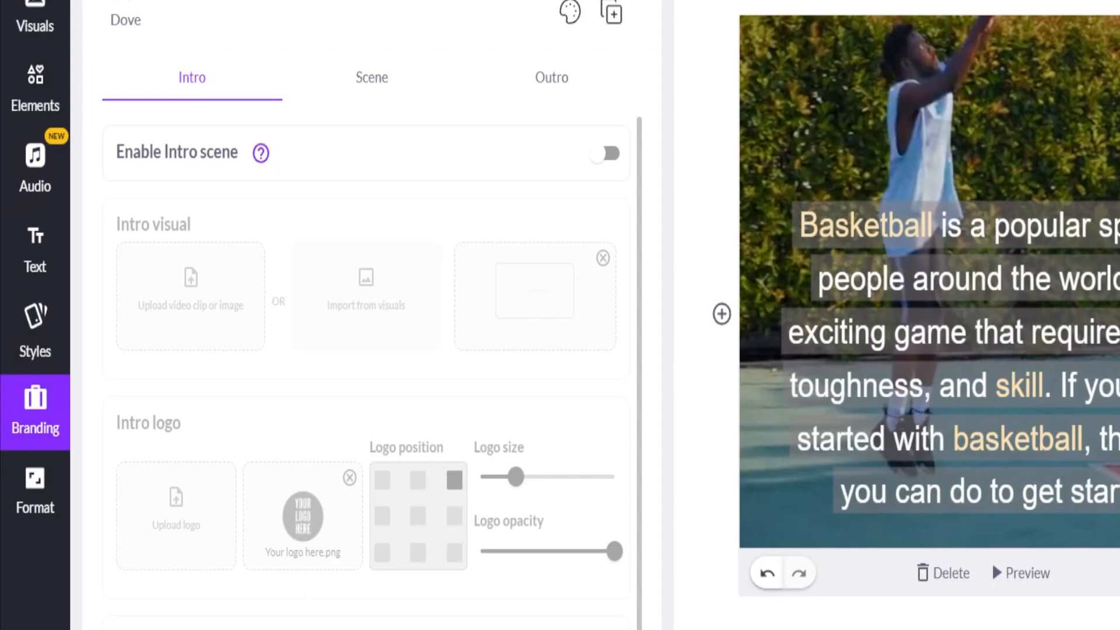
pyautogui.click(371, 77)
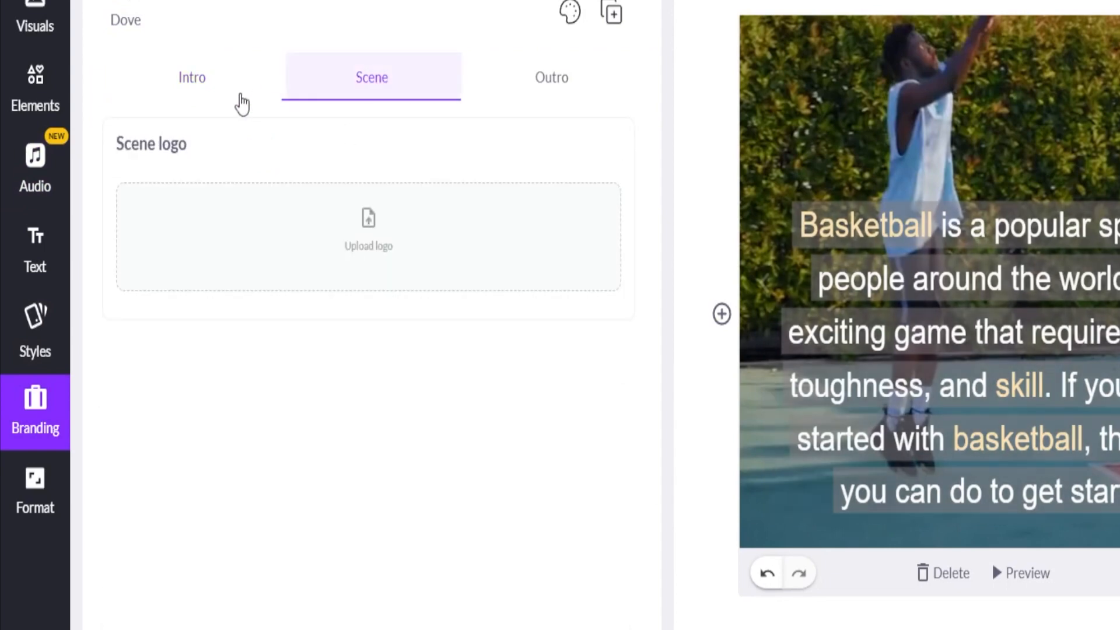
pyautogui.click(35, 491)
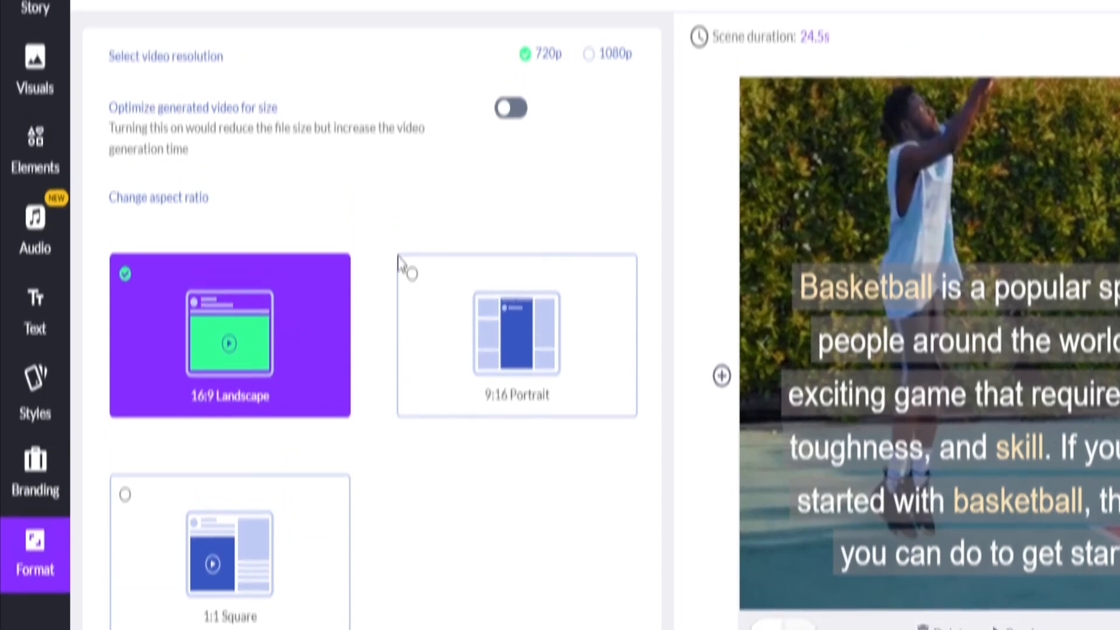
# - Select 1080p resolution in the Format panel, keeping 16:9 Landscape
pyautogui.click(586, 56)
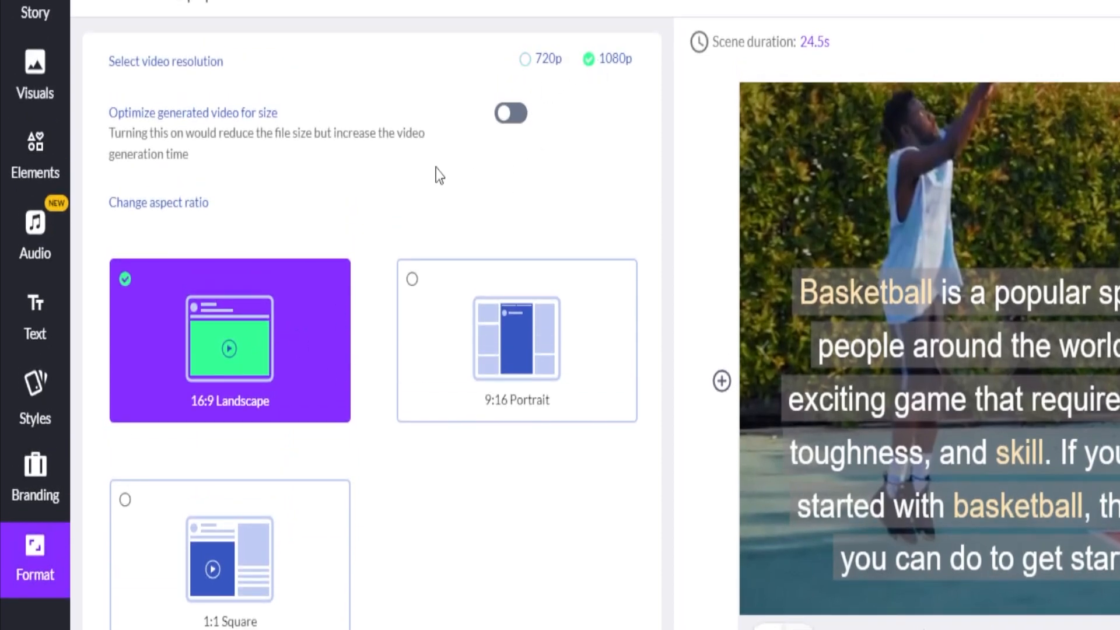